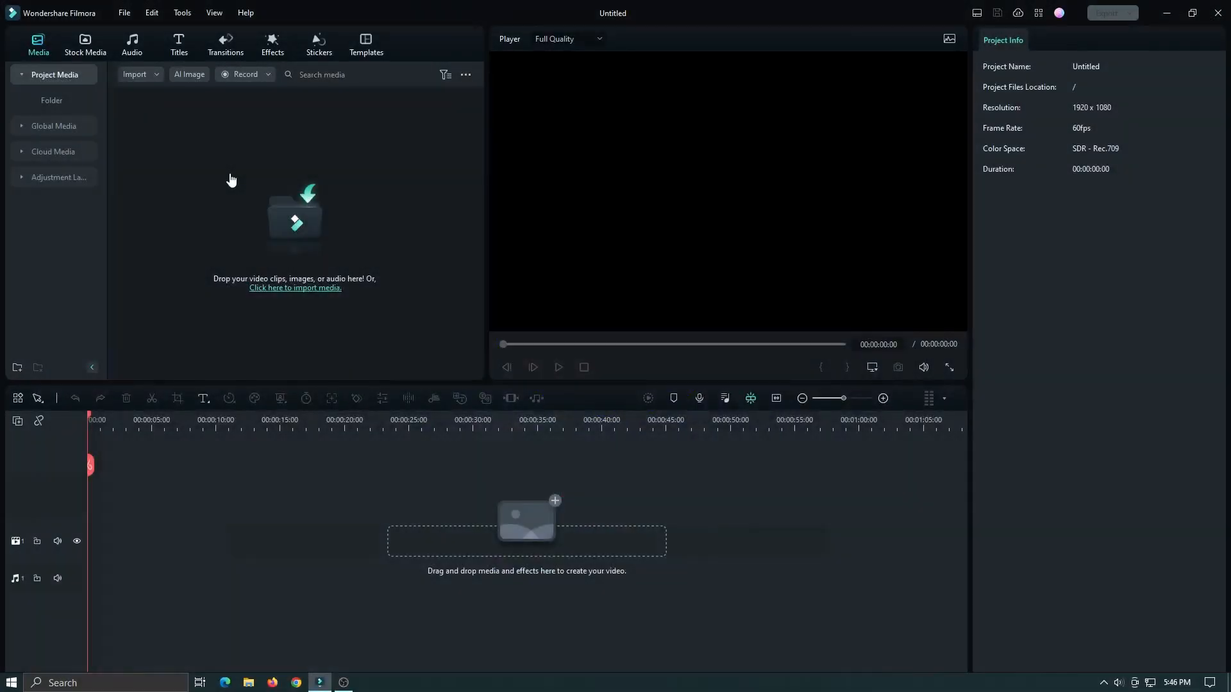
Add a Default Title reading HELLO and restyle it in Montserrat Black at size 92, centred.
left_click(178, 44)
type("H")
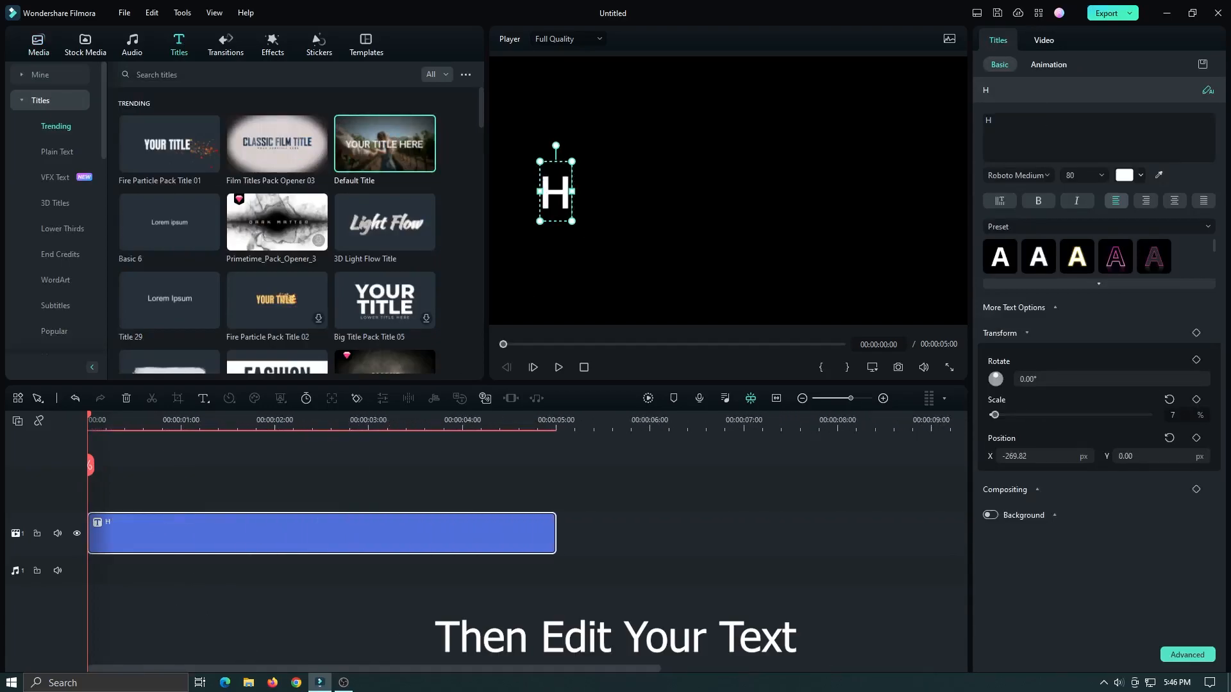
type("ELLO")
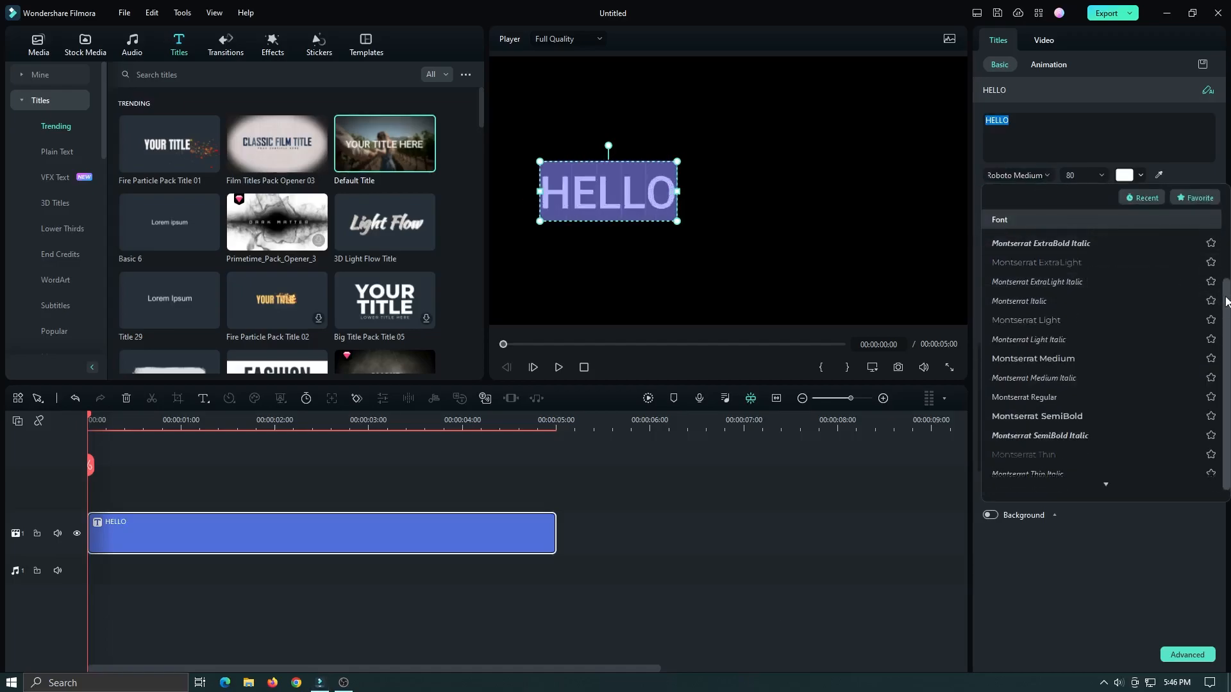
left_click(1017, 176)
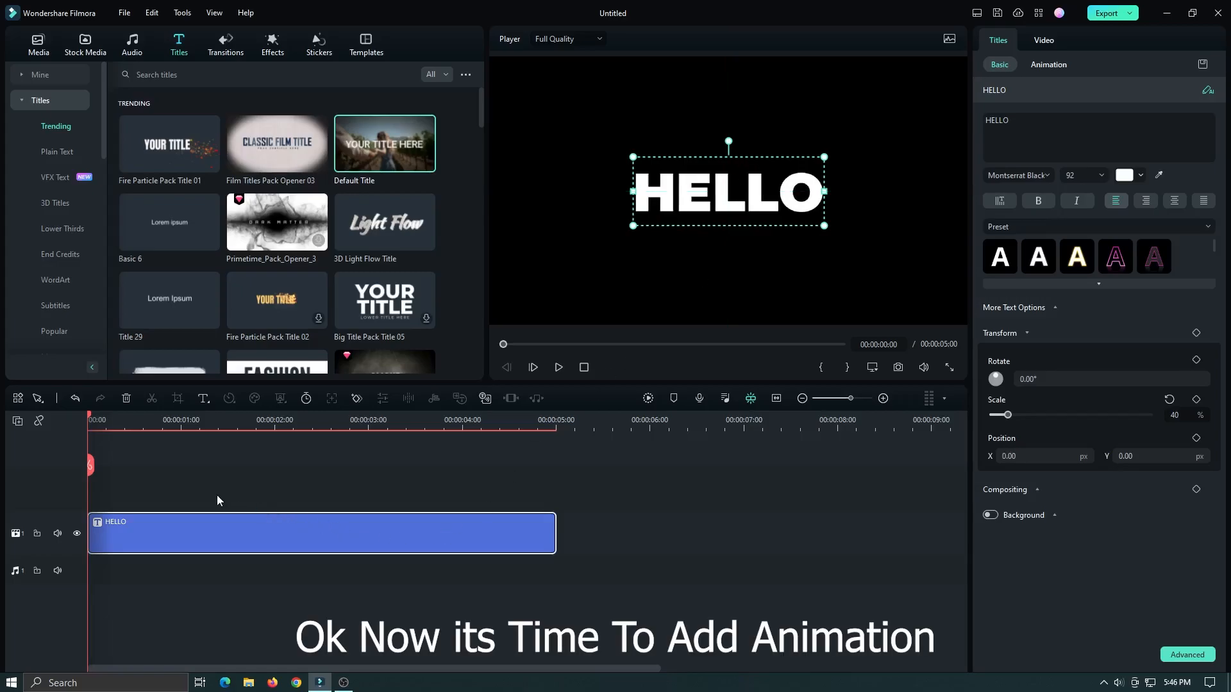
mouse_move(127, 427)
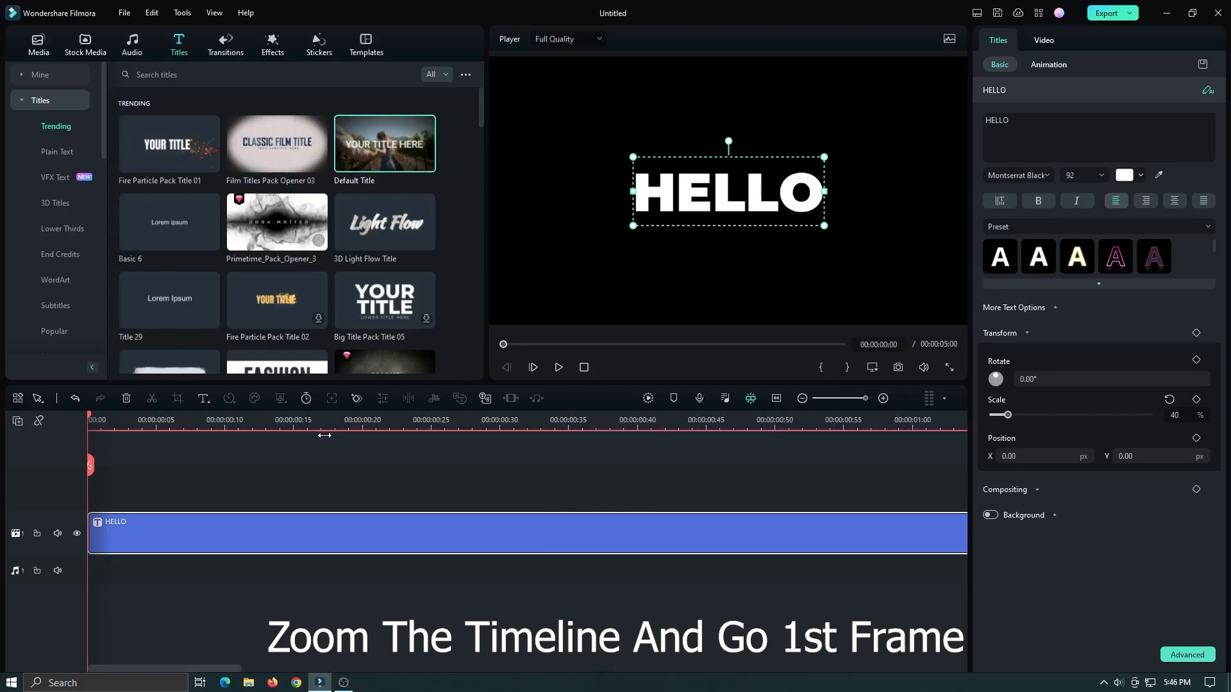
mouse_move(280, 540)
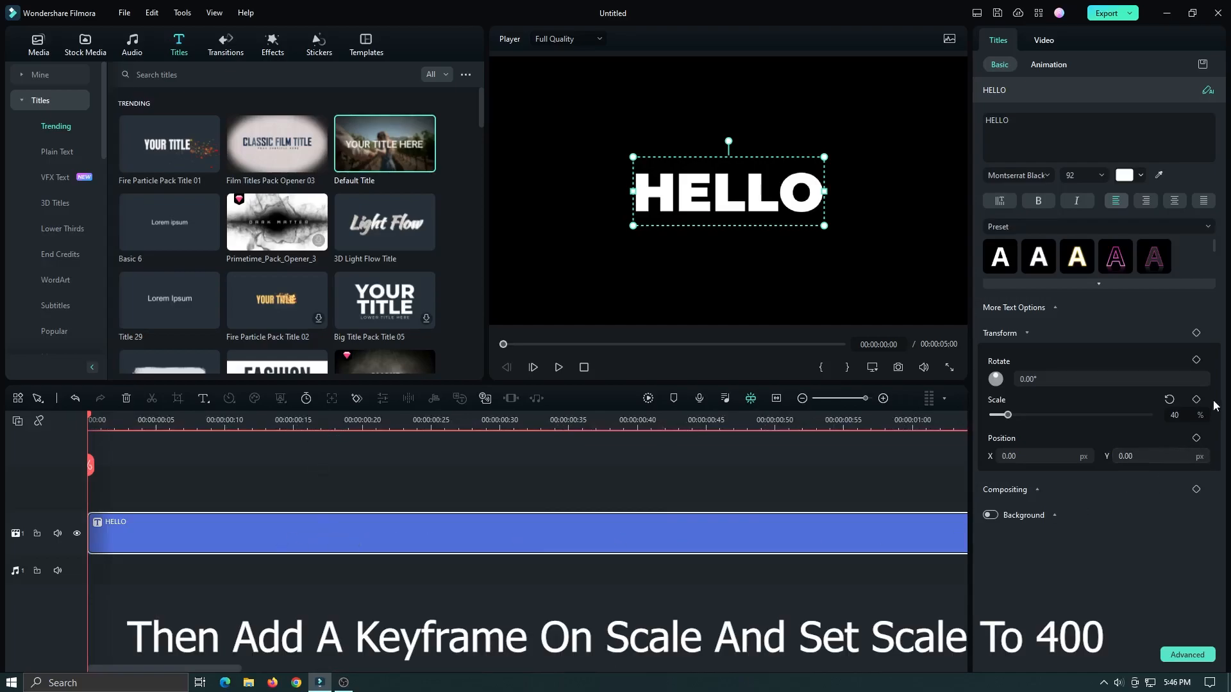
Add Scale keyframes at frames 0, 10 and 20, with the first frame at 400%.
left_click(1197, 400)
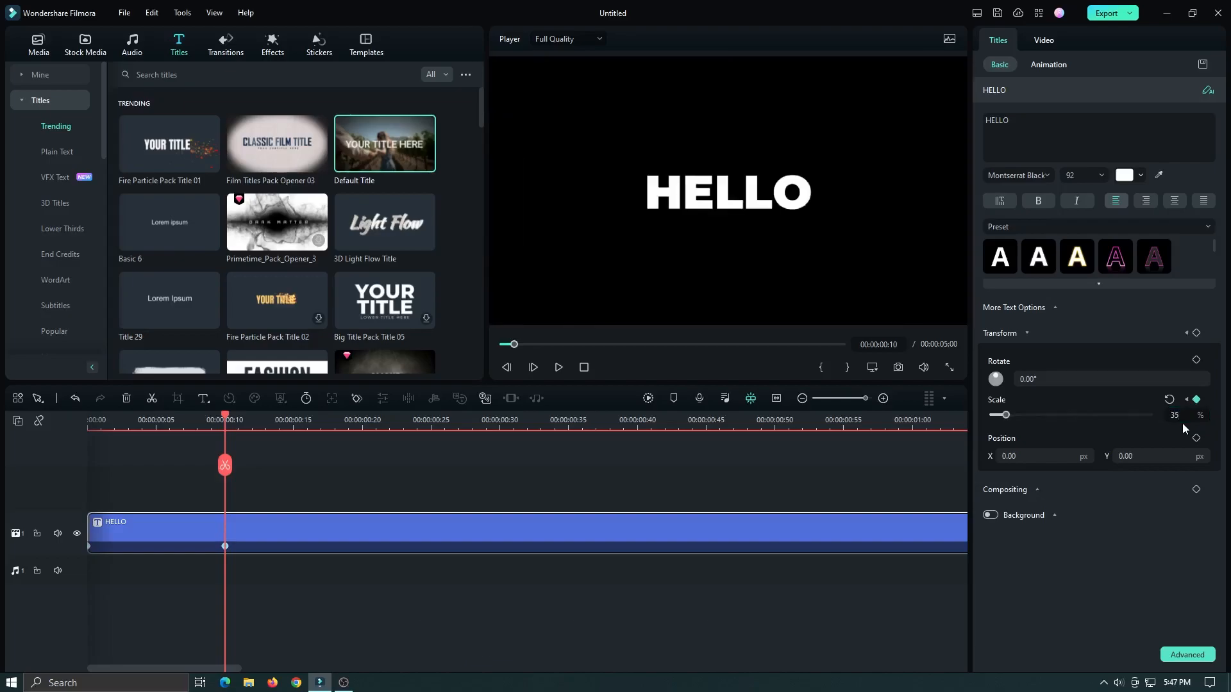
left_click(362, 419)
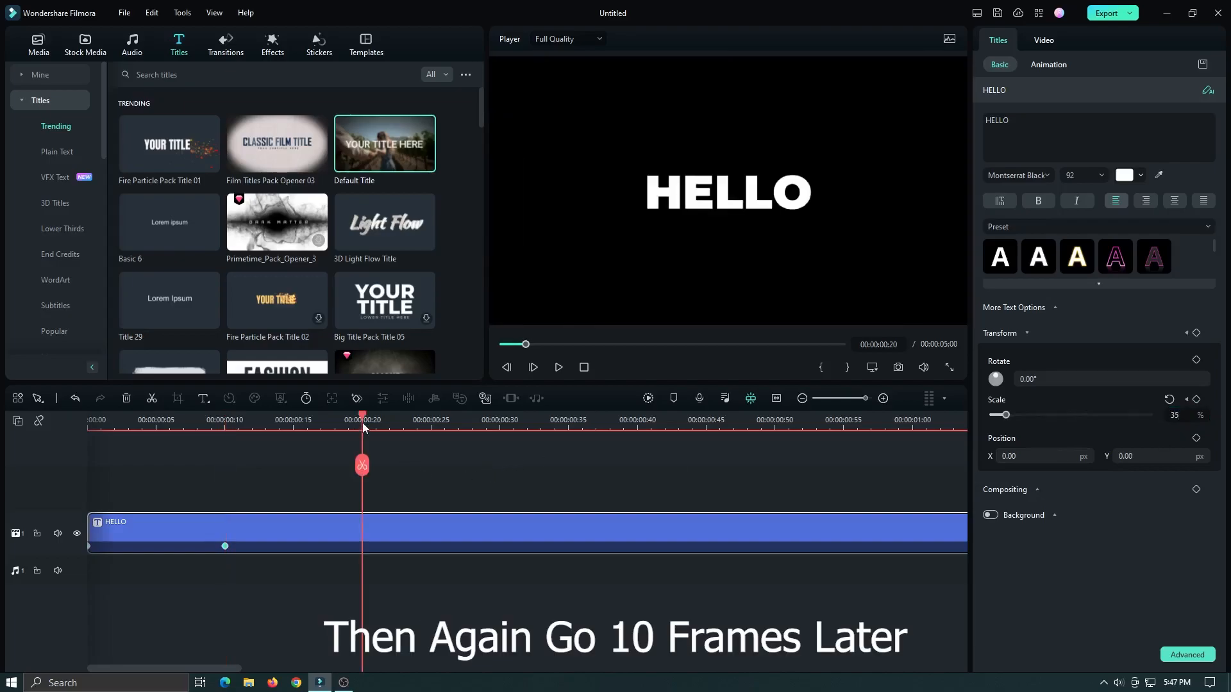
triple_click(1176, 414)
type("400")
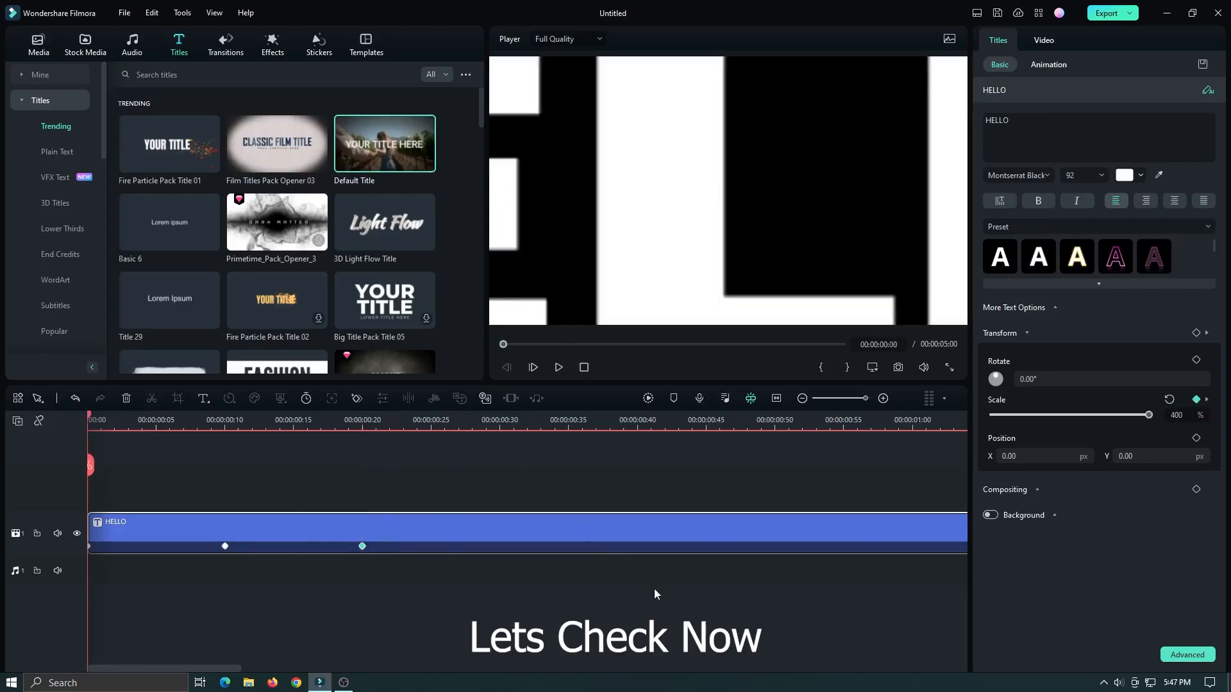
mouse_move(466, 353)
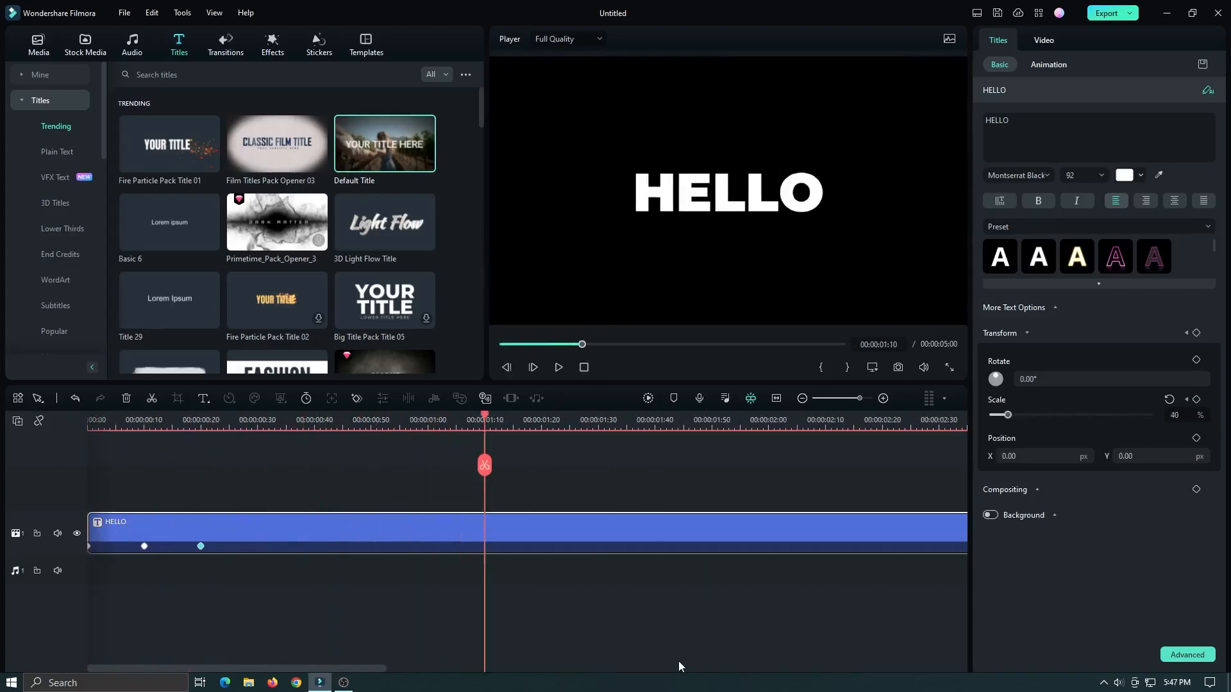
Duplicate HELLO into HOW, ARE and YOU? clips carrying the same Scale keyframes.
left_click(558, 368)
type("HOW")
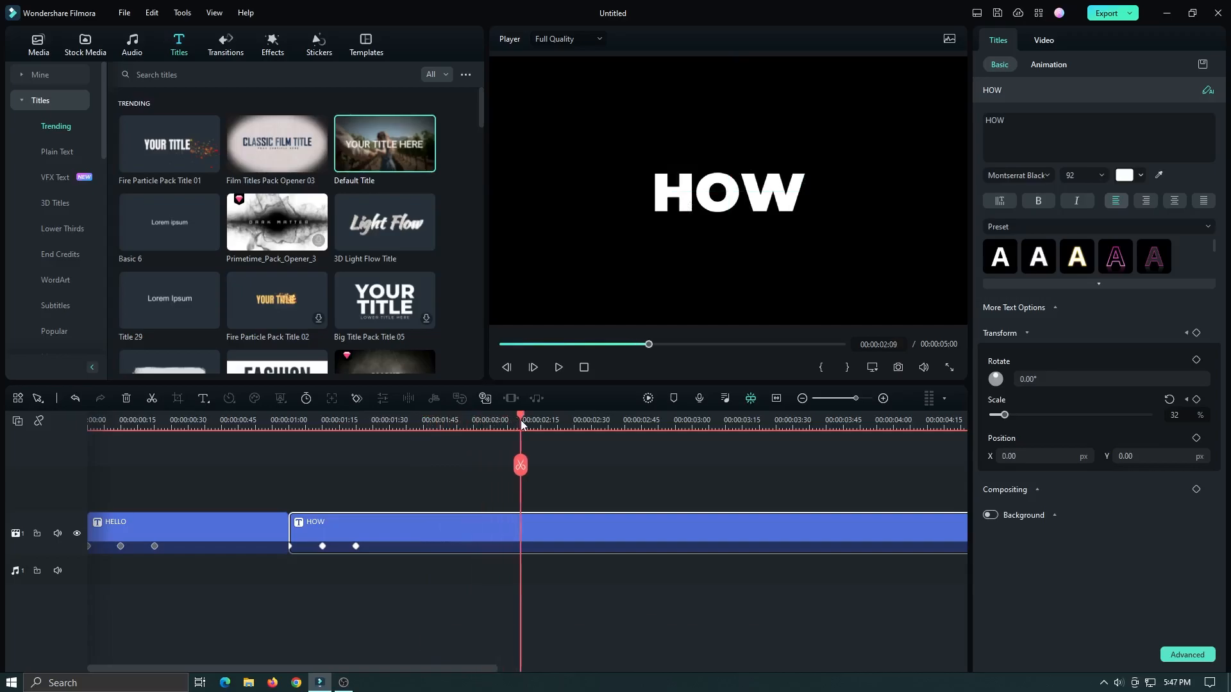
left_click(493, 419)
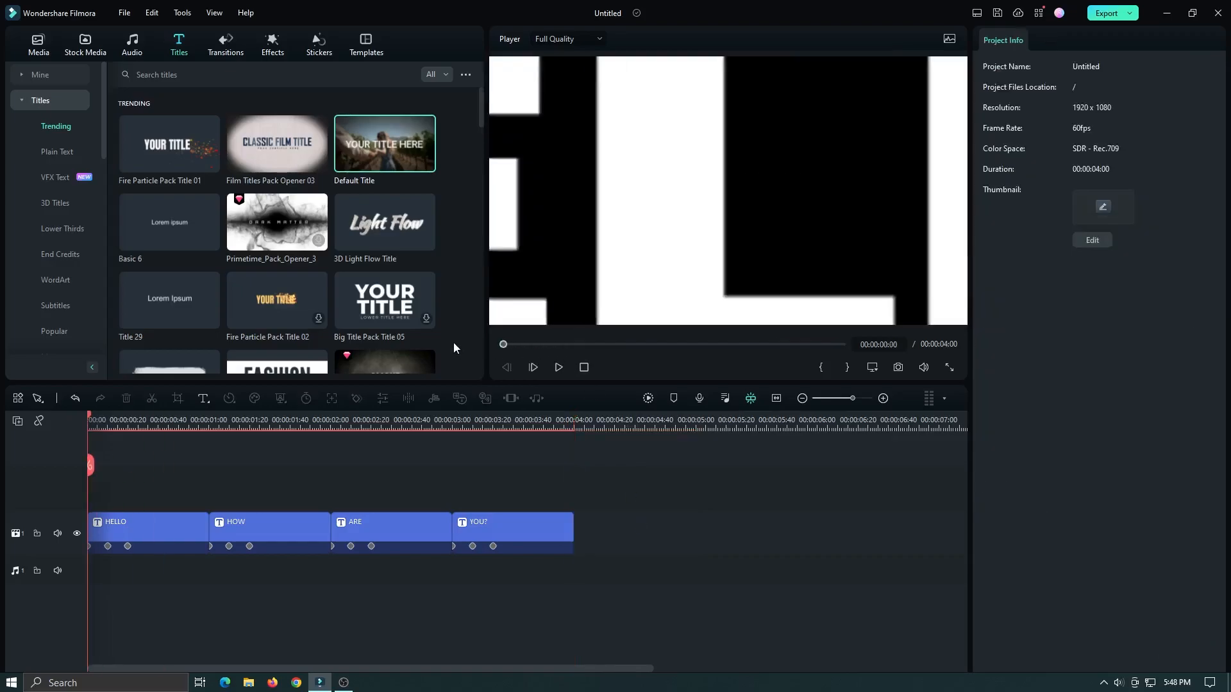
Preview the word sequence and move all four titles up to video track 2.
left_click(649, 399)
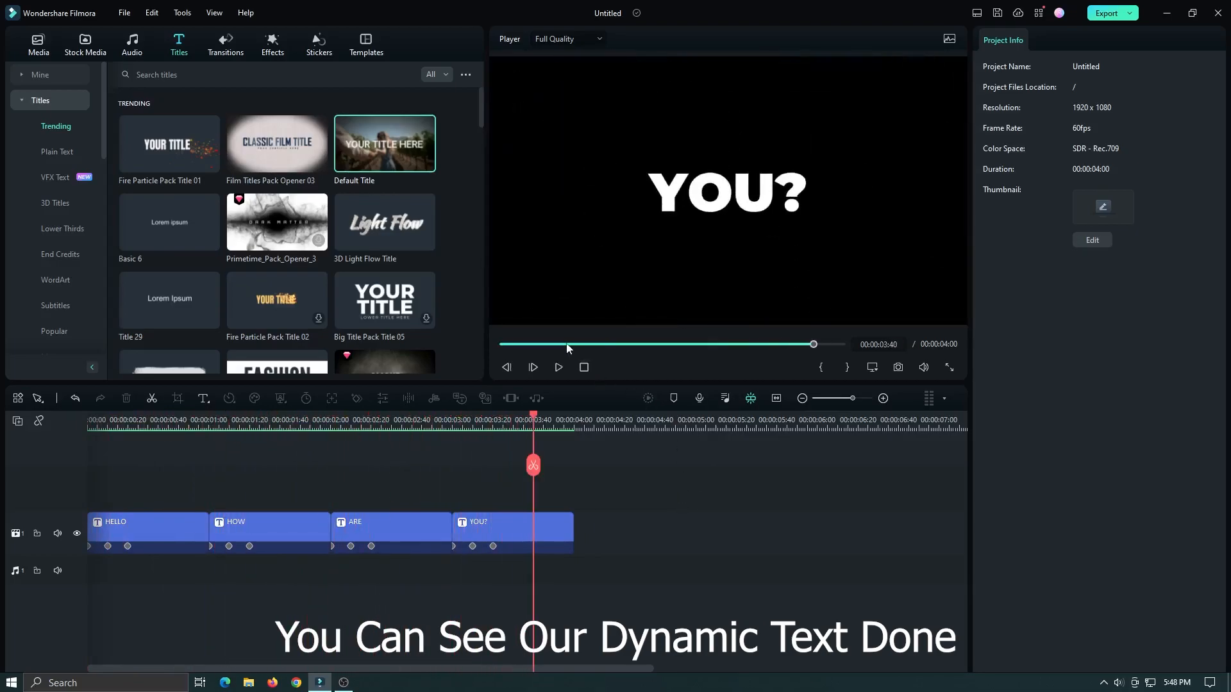
left_click(558, 368)
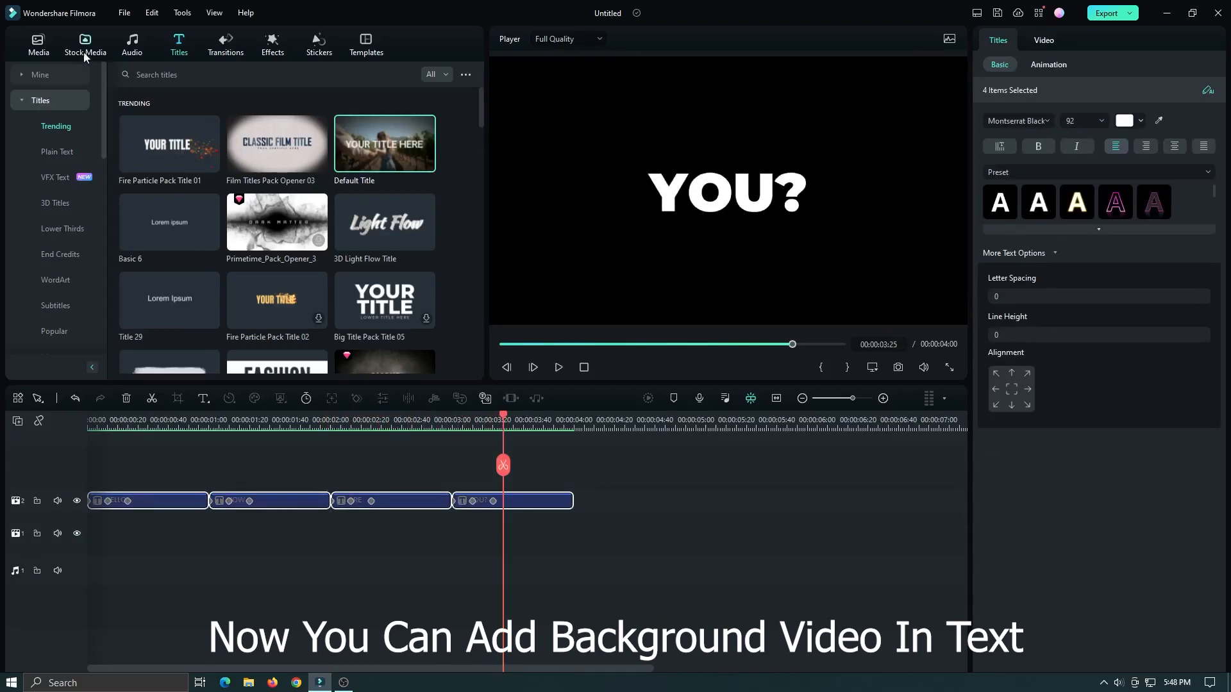
Import the stock video and place it on video track 1 beneath the titles.
left_click(37, 45)
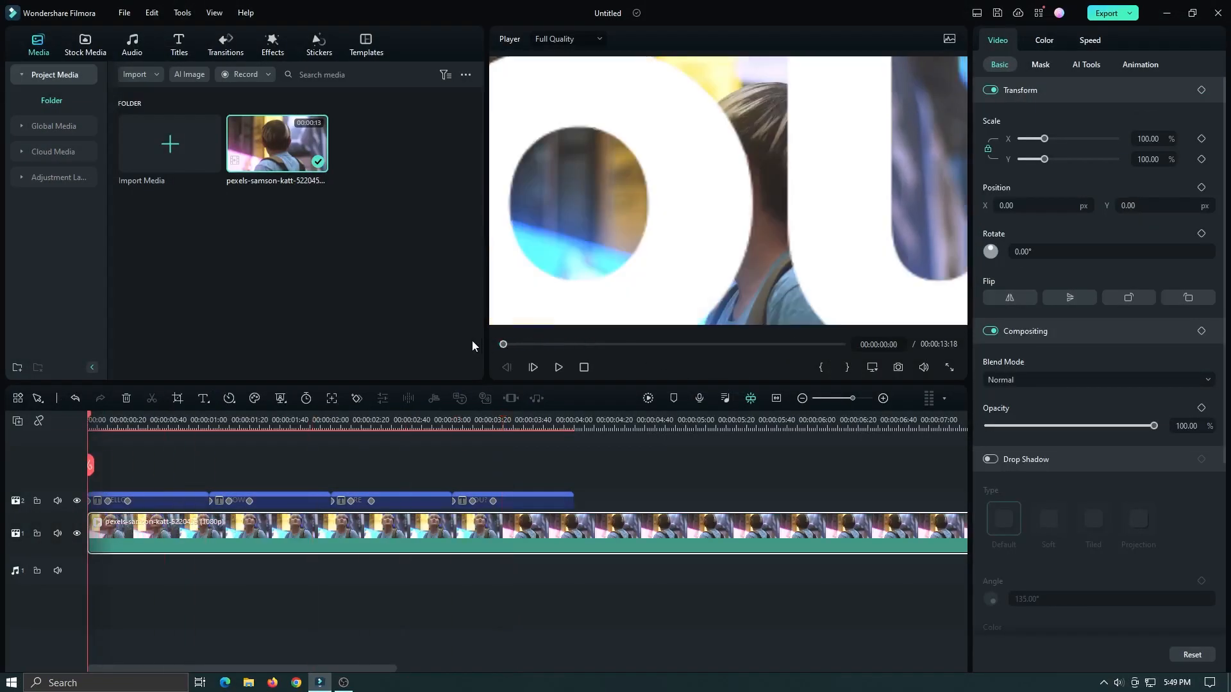
left_click(649, 398)
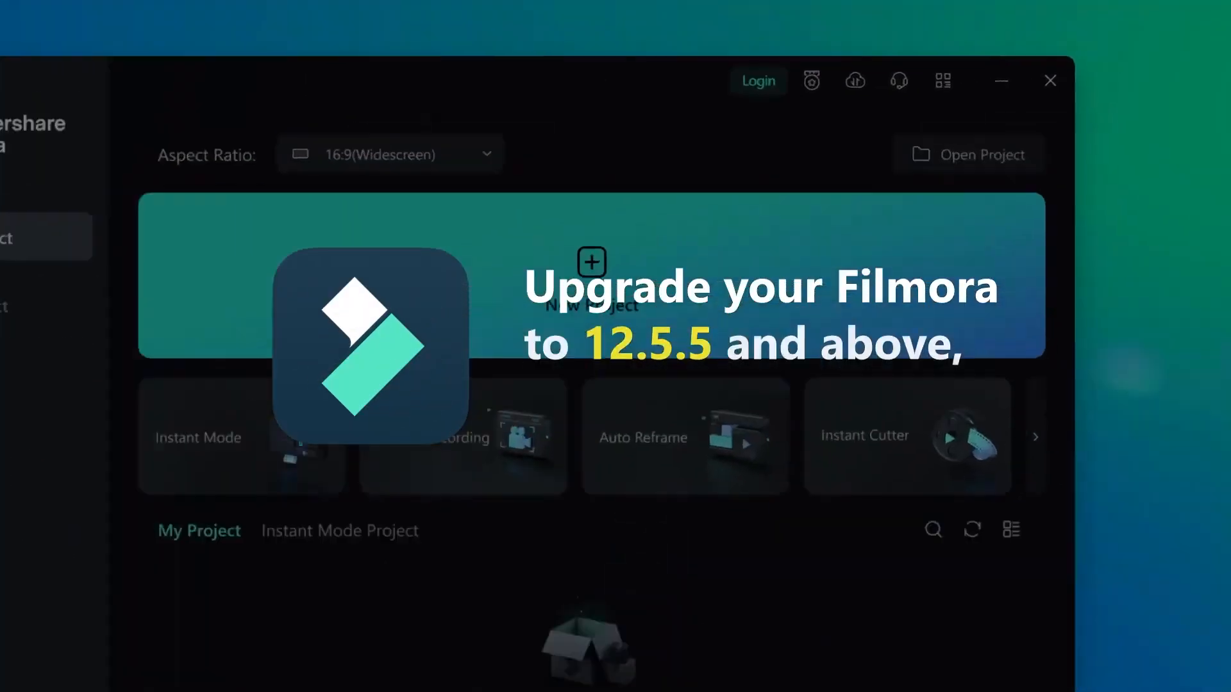
Sign in with the Wondershare ID and view the Passionate Creator badge's task and reward.
left_click(757, 79)
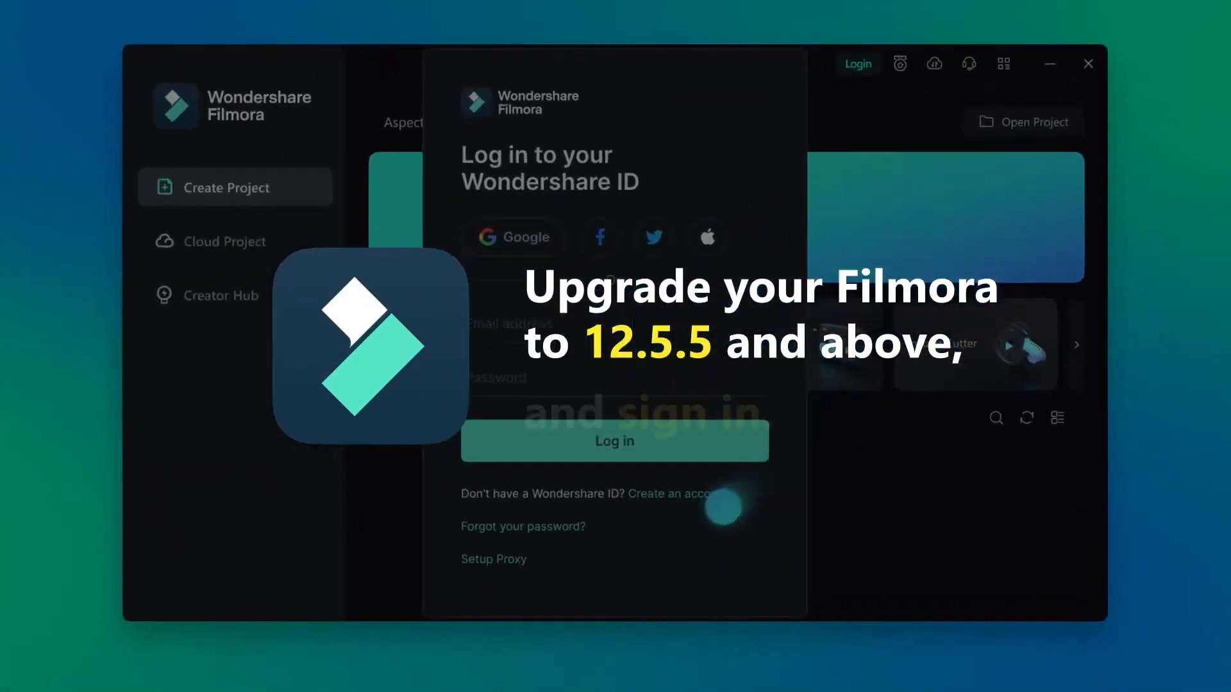
left_click(681, 493)
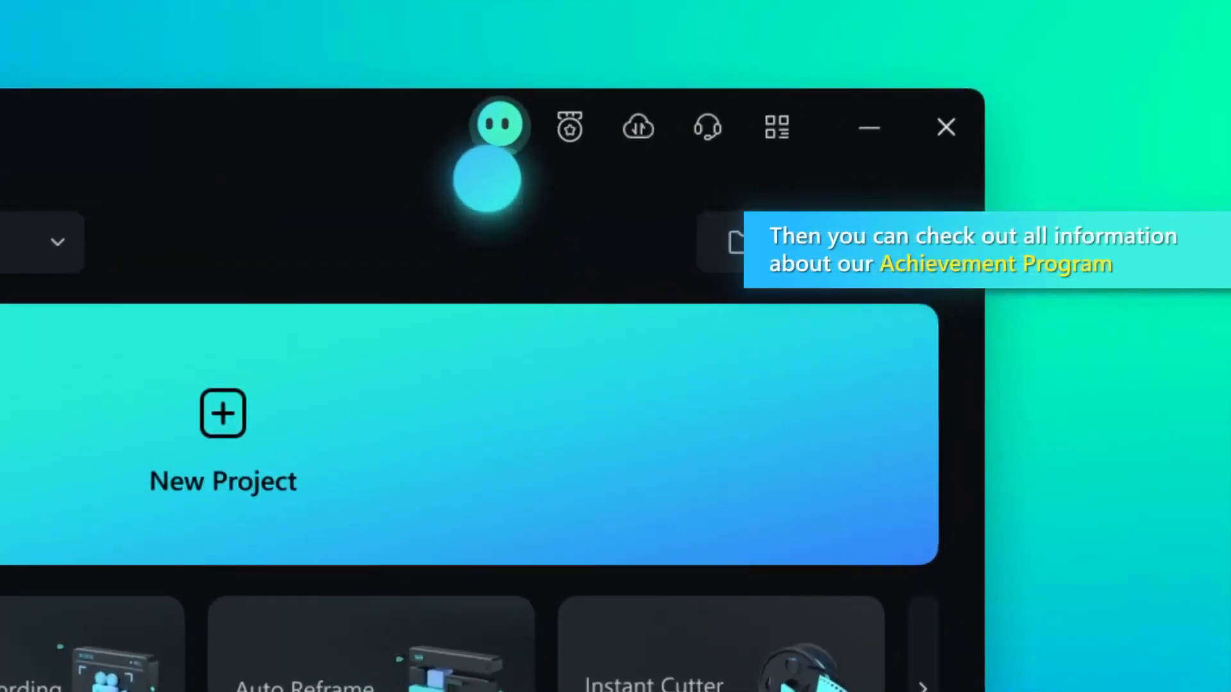
left_click(498, 125)
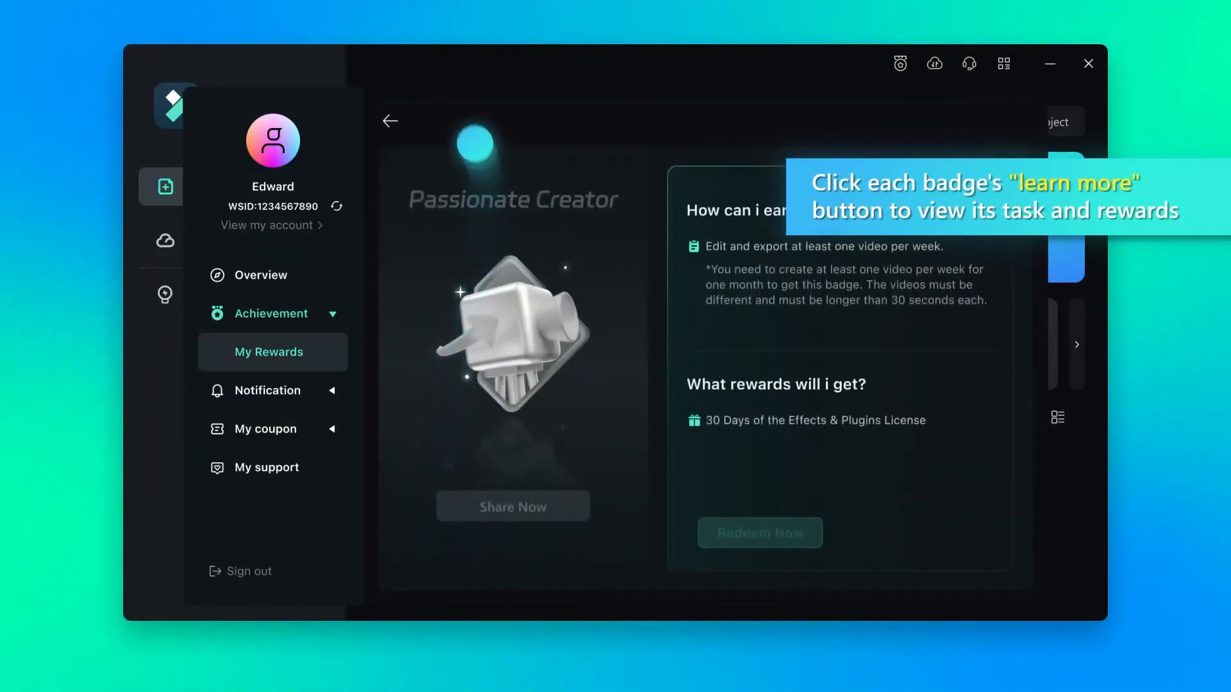
View the Practice Squad badge's task and reward and share the unlocked badge.
left_click(390, 121)
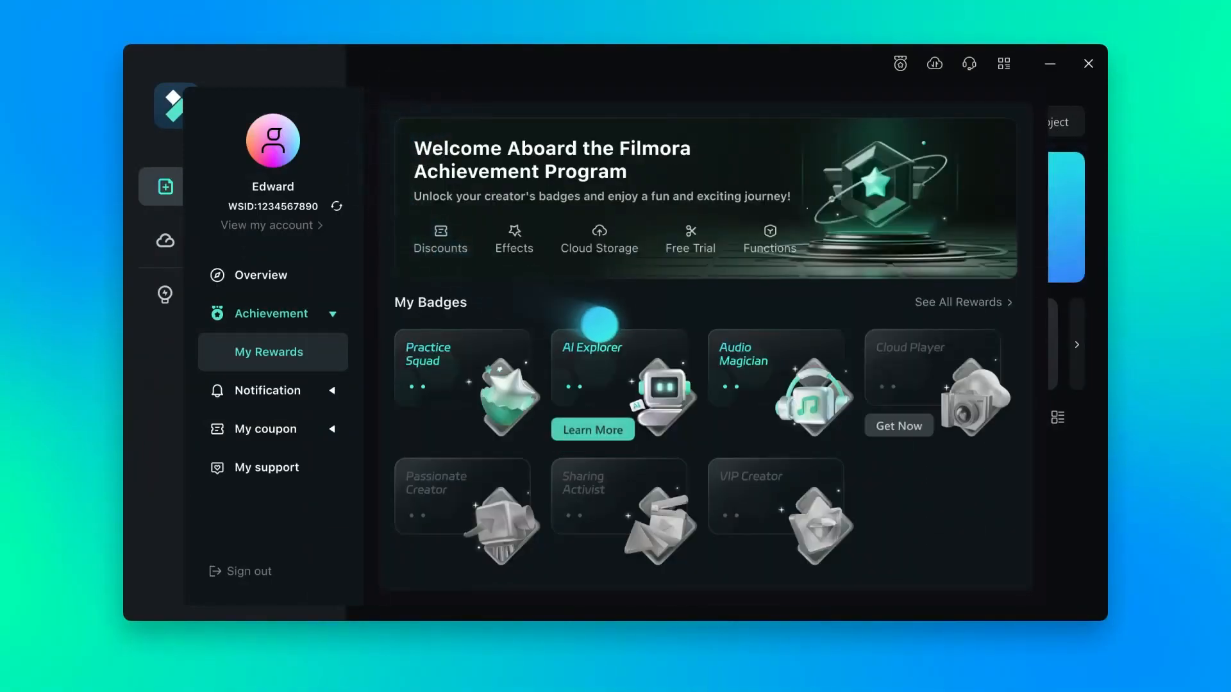
left_click(463, 385)
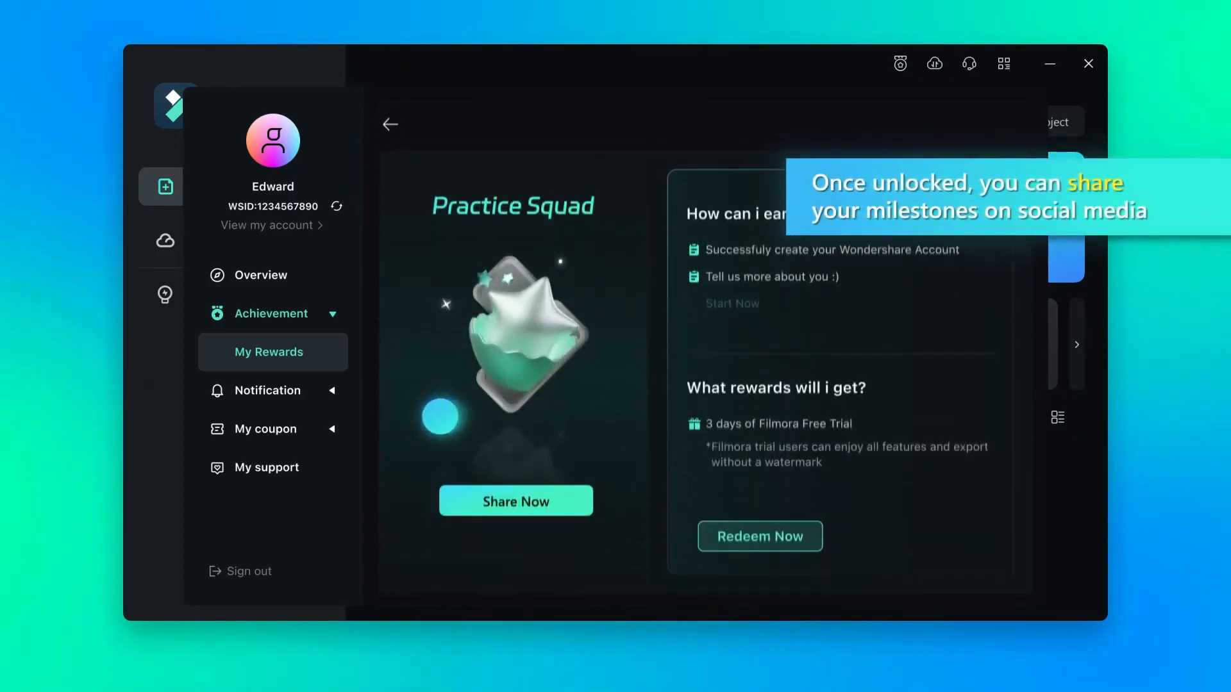
left_click(516, 501)
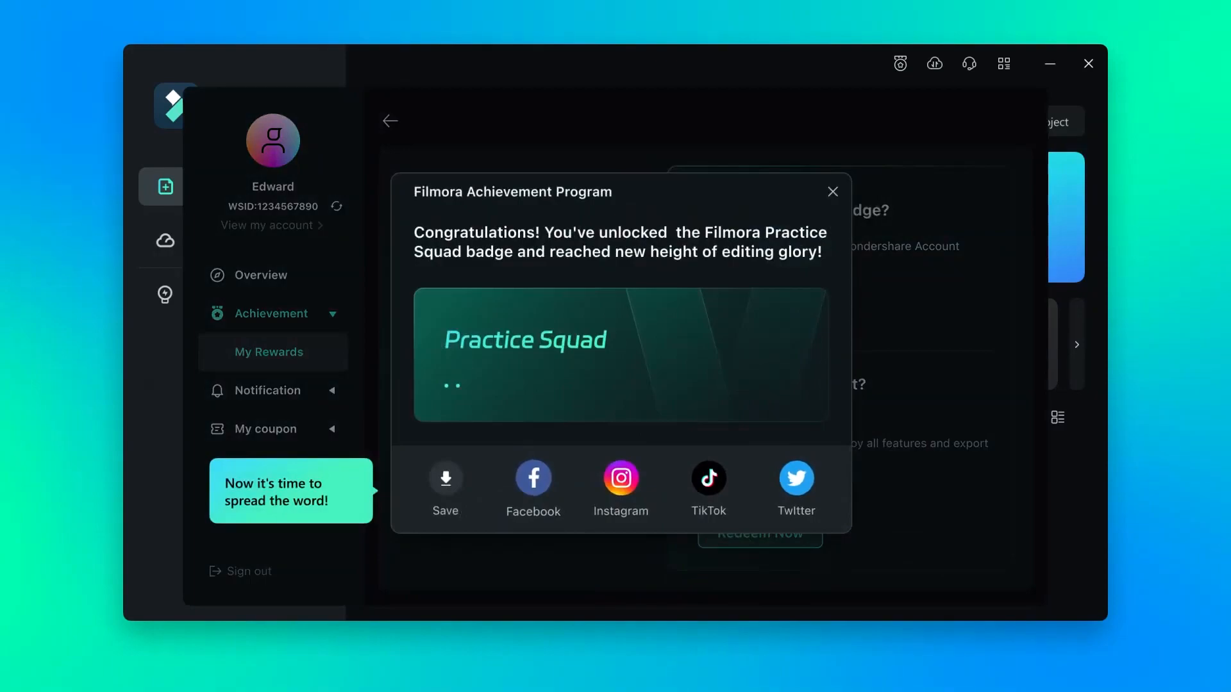
Redeem the Practice Squad free-trial reward from My Rewards, landing on My Products.
left_click(832, 191)
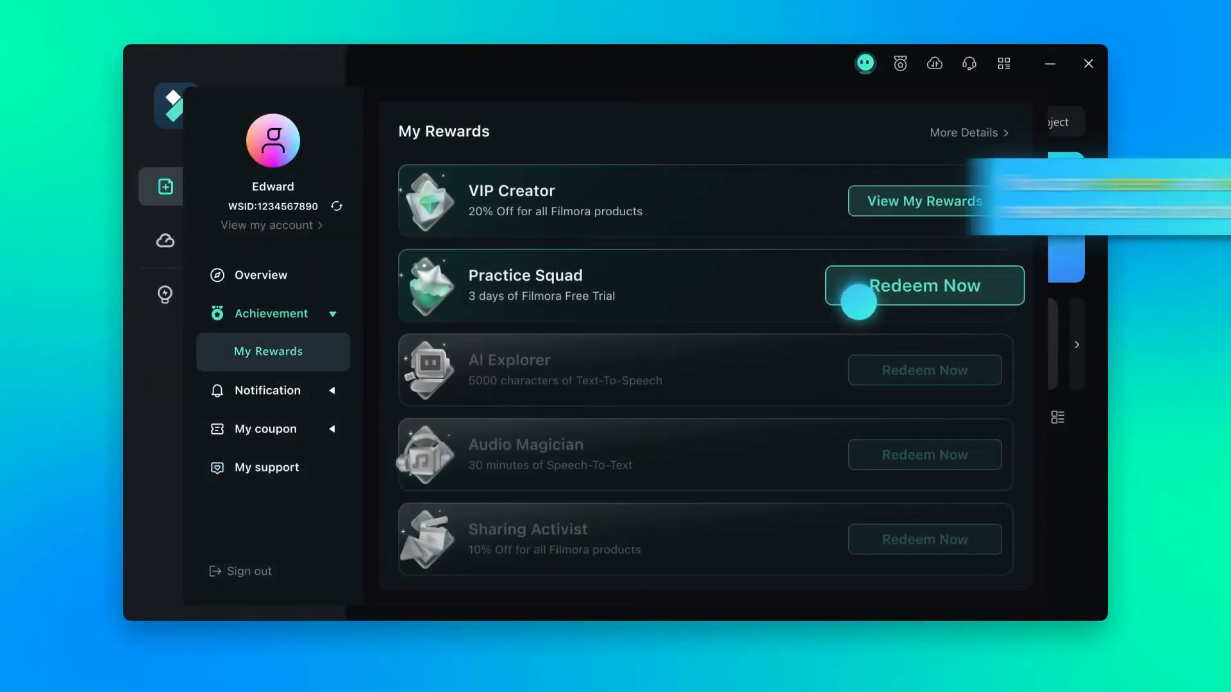
left_click(924, 201)
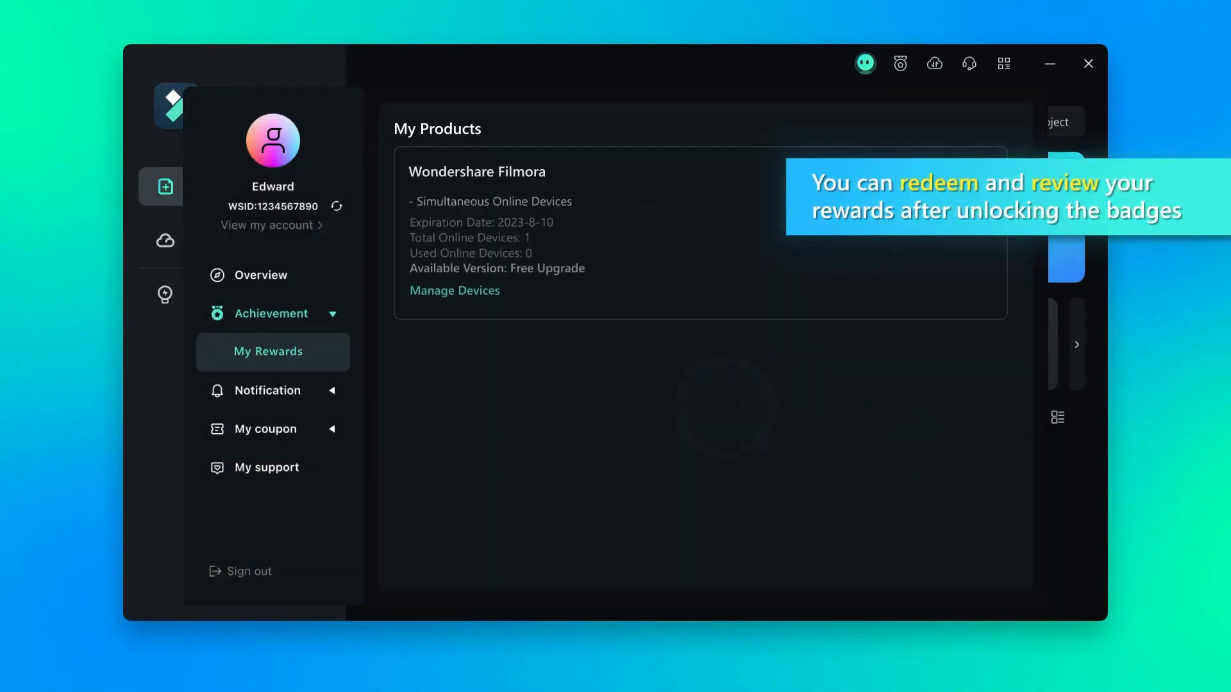